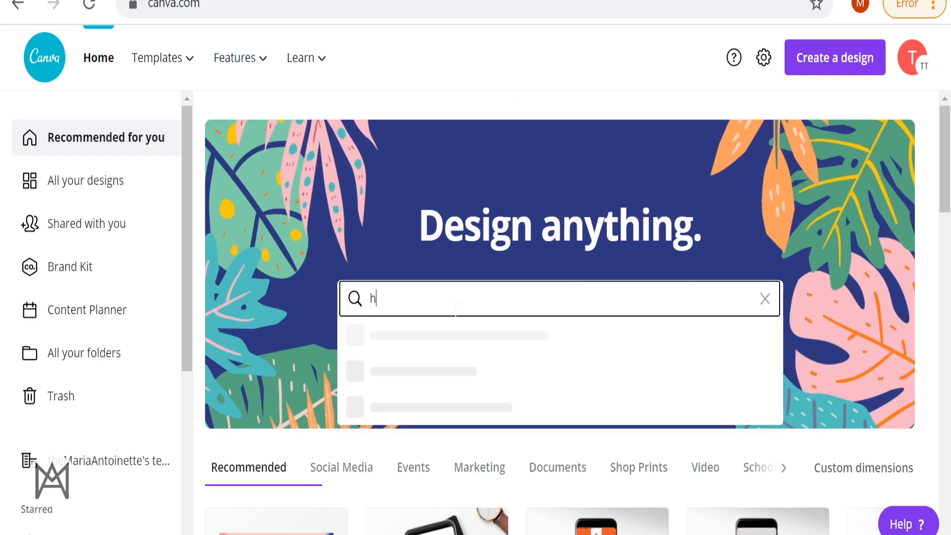
# Search 'holiday card' and create a blank 7×5 in holiday card design.
pyautogui.write('holiday card')
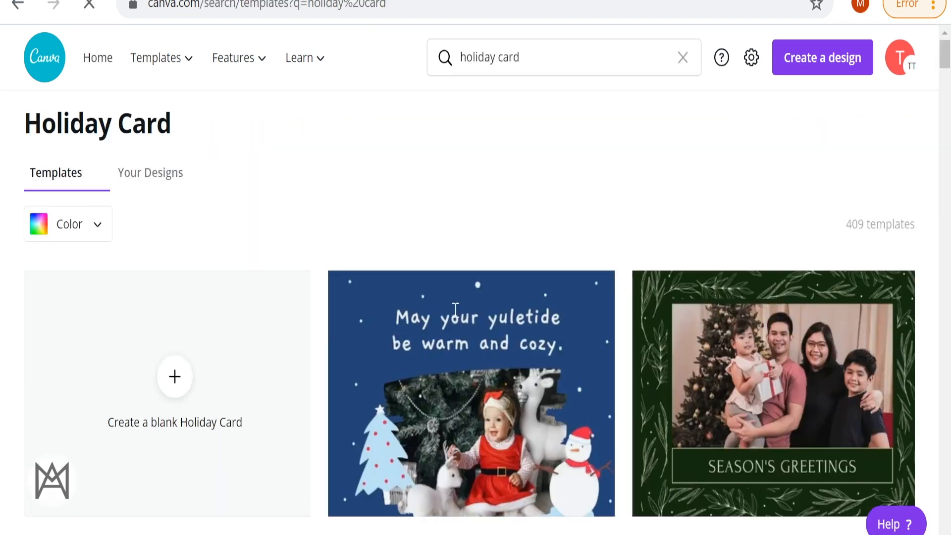
pyautogui.scroll(-3)
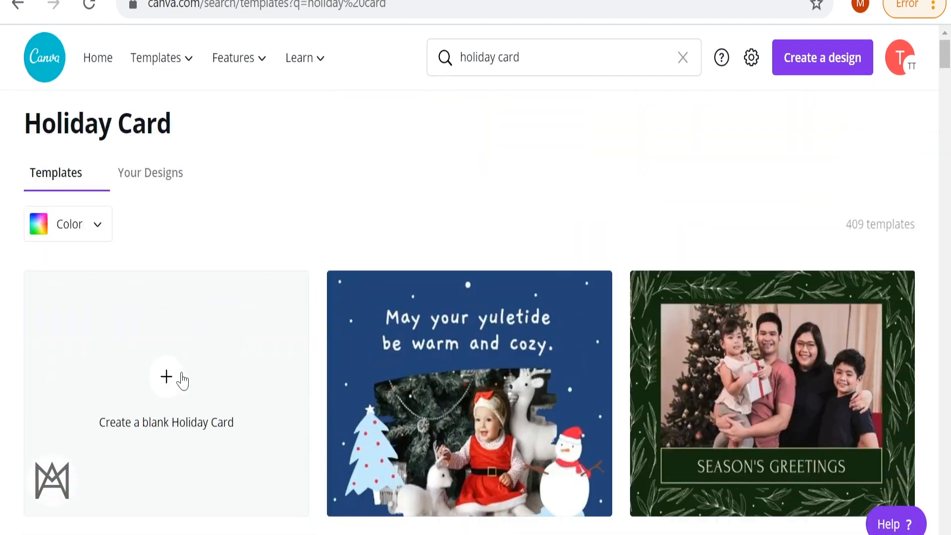
pyautogui.click(166, 392)
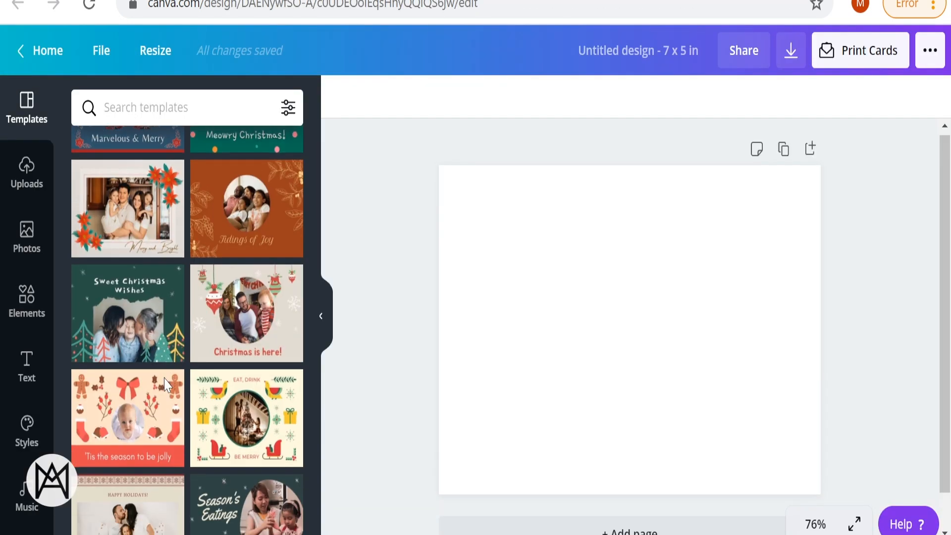
# Upload the standing family photo and a second family photo from the computer.
pyautogui.click(27, 173)
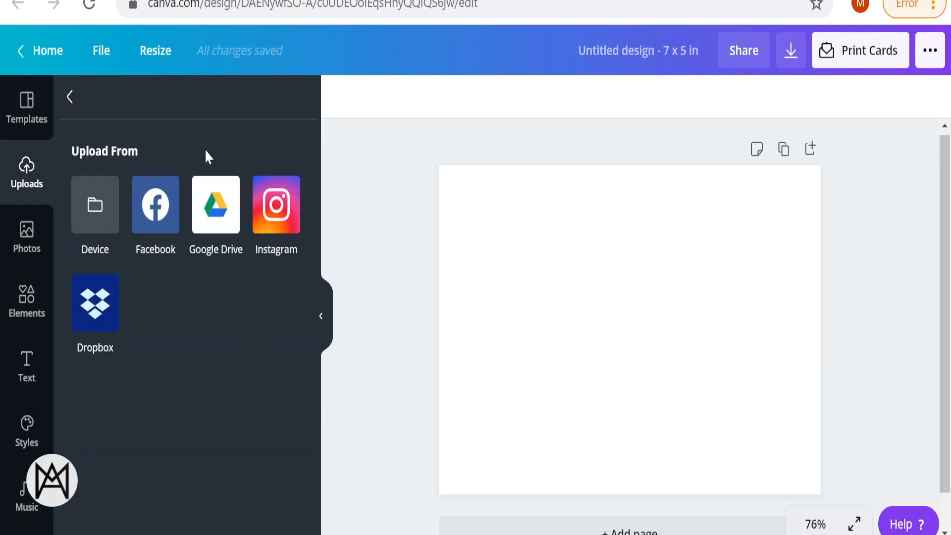
pyautogui.click(95, 204)
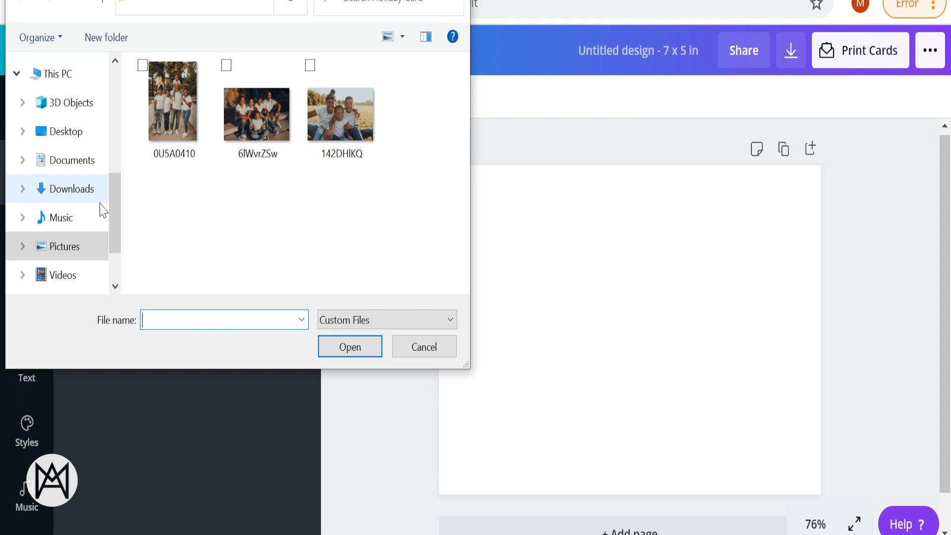
pyautogui.click(174, 101)
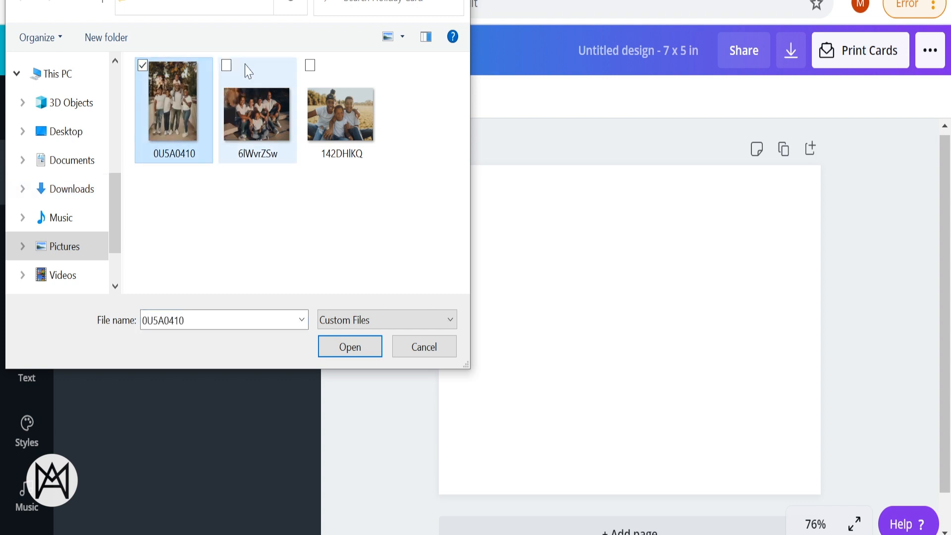
pyautogui.click(349, 346)
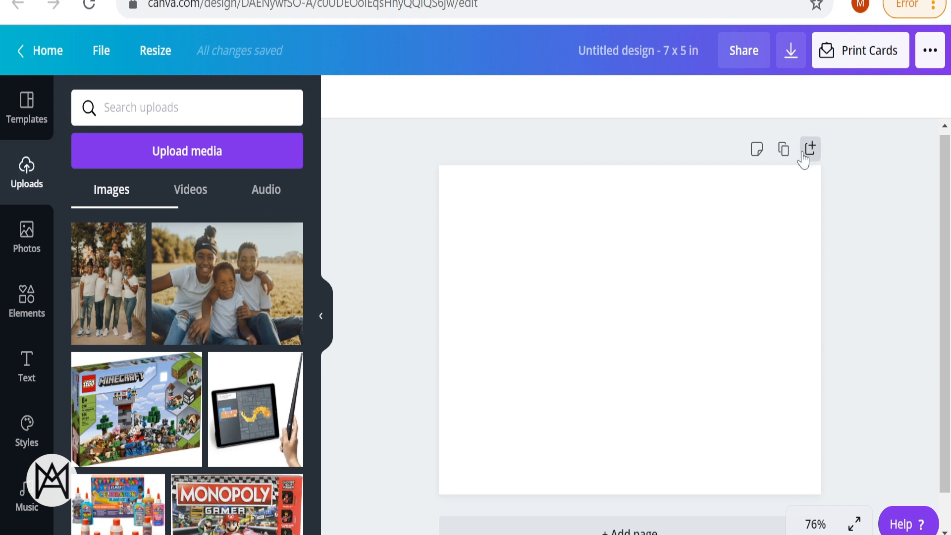
# Add a second page and place gold confetti in page 1's corner.
pyautogui.click(810, 149)
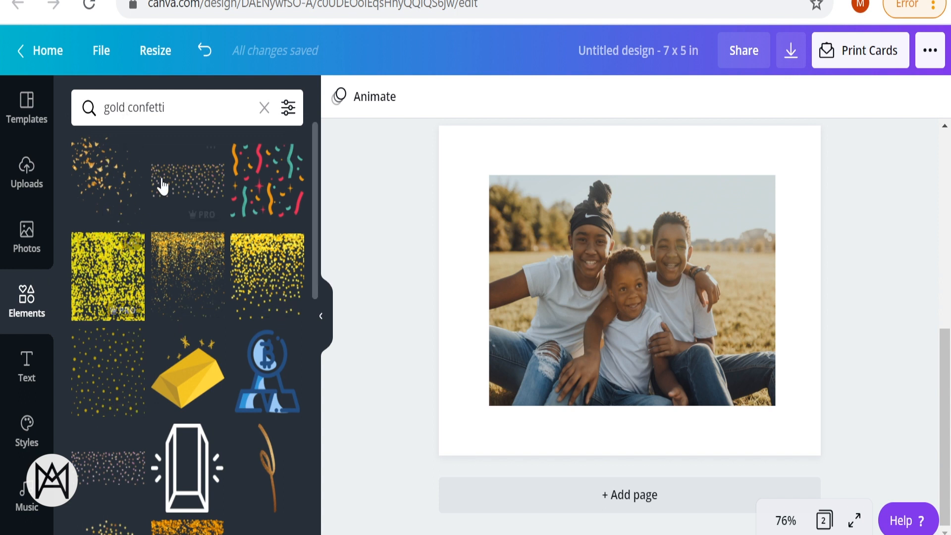
pyautogui.click(108, 175)
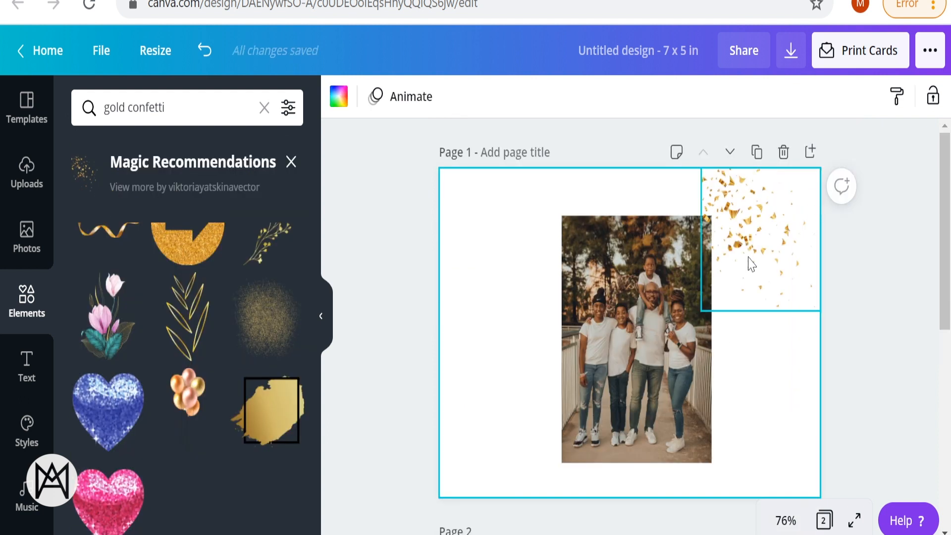
pyautogui.moveTo(737, 221)
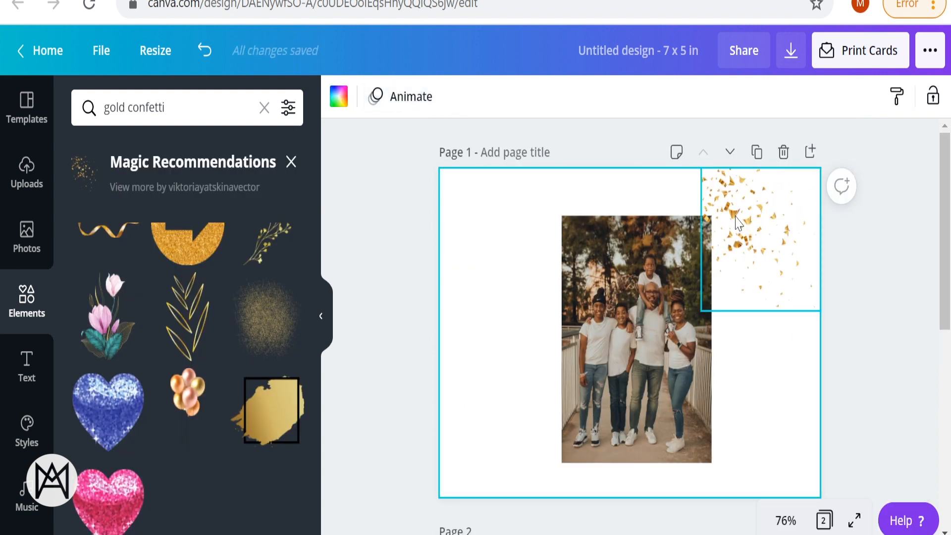
pyautogui.click(345, 97)
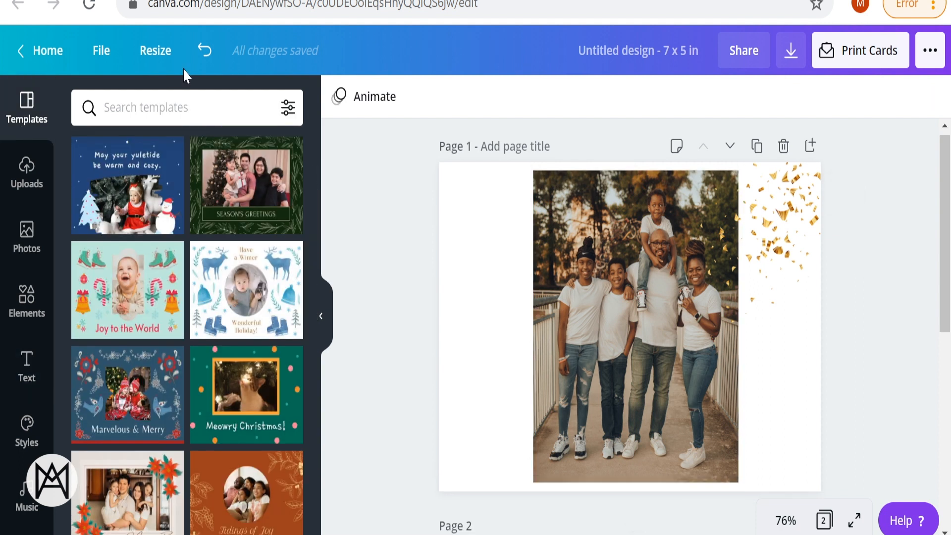
# Drag the dark template's 'Happy Holidays!' text to page 1's top right.
pyautogui.scroll(-3)
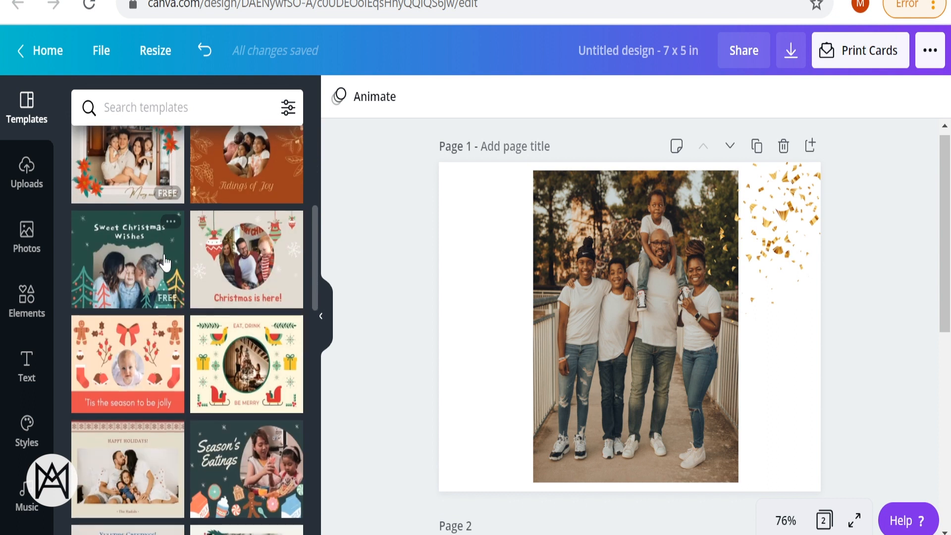
pyautogui.scroll(-3)
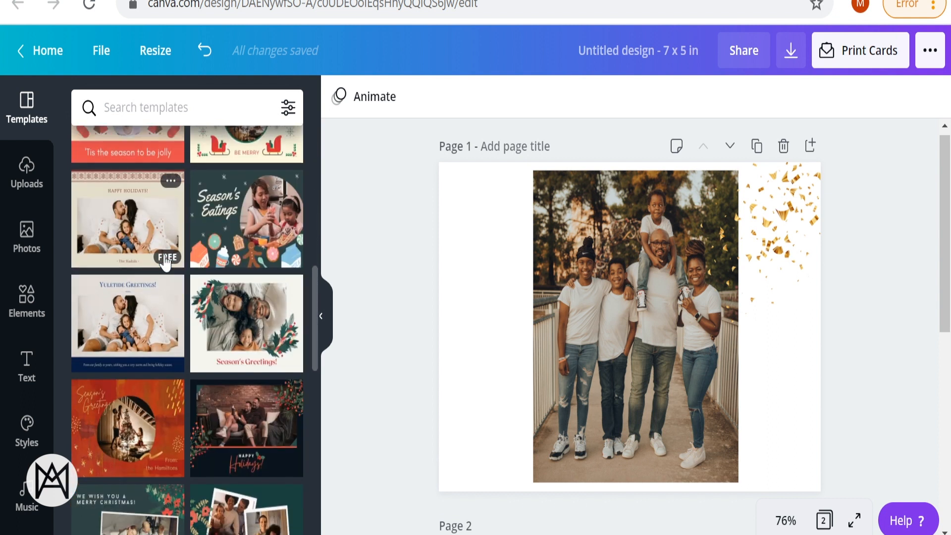
pyautogui.scroll(-3)
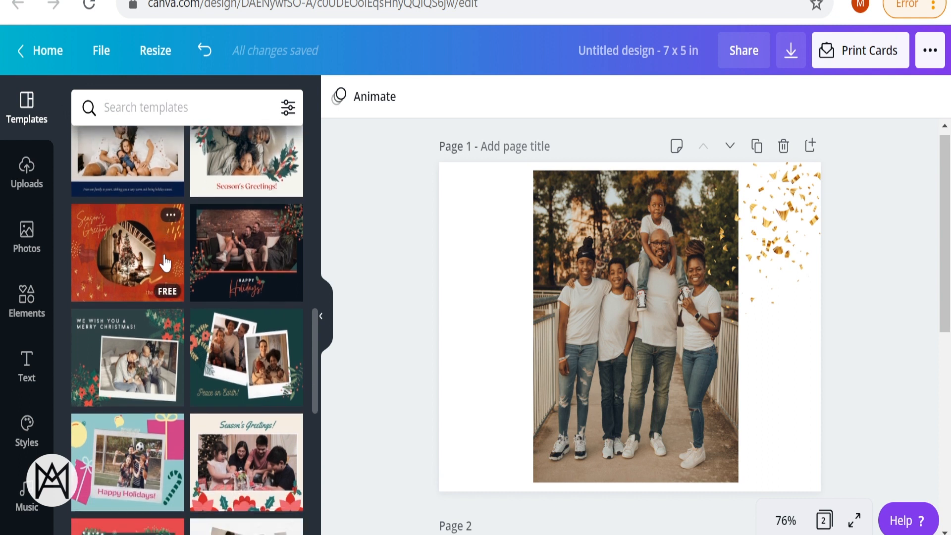
pyautogui.scroll(-3)
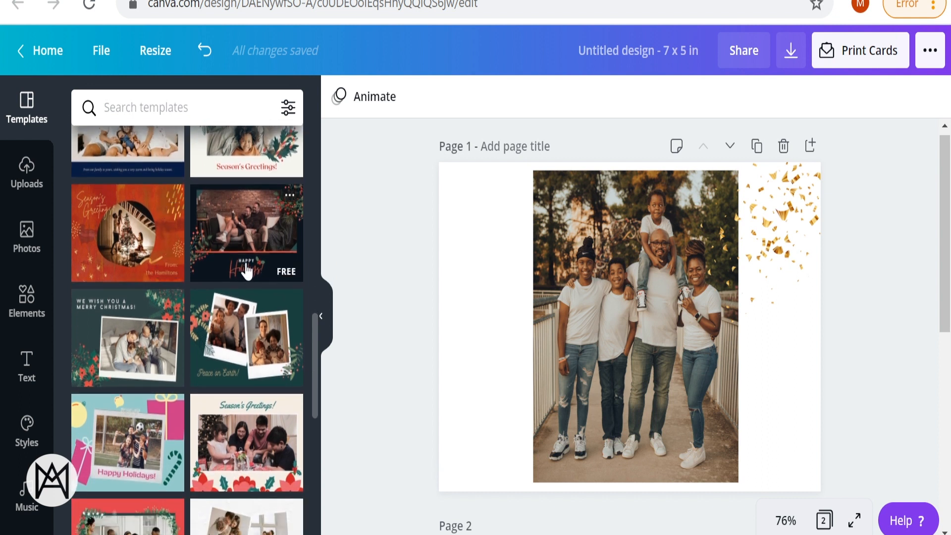
pyautogui.scroll(-3)
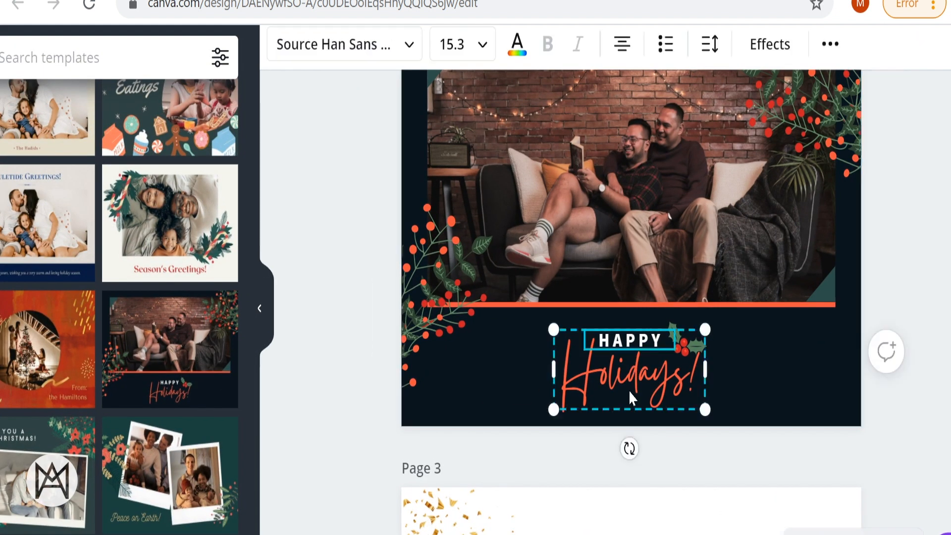
pyautogui.moveTo(629, 368); pyautogui.dragTo(545, 176)
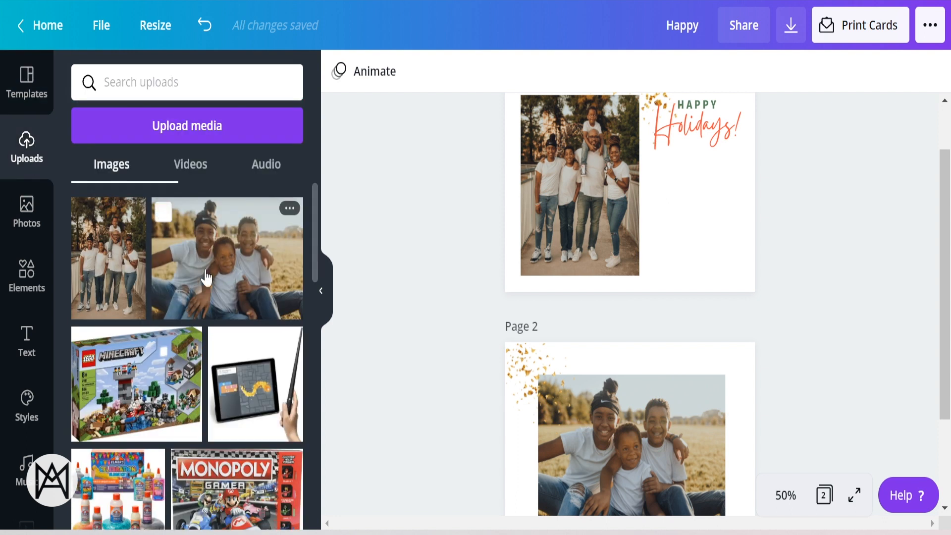
# Add the kids' sitting photo to the bottom right of page 1.
pyautogui.click(687, 248)
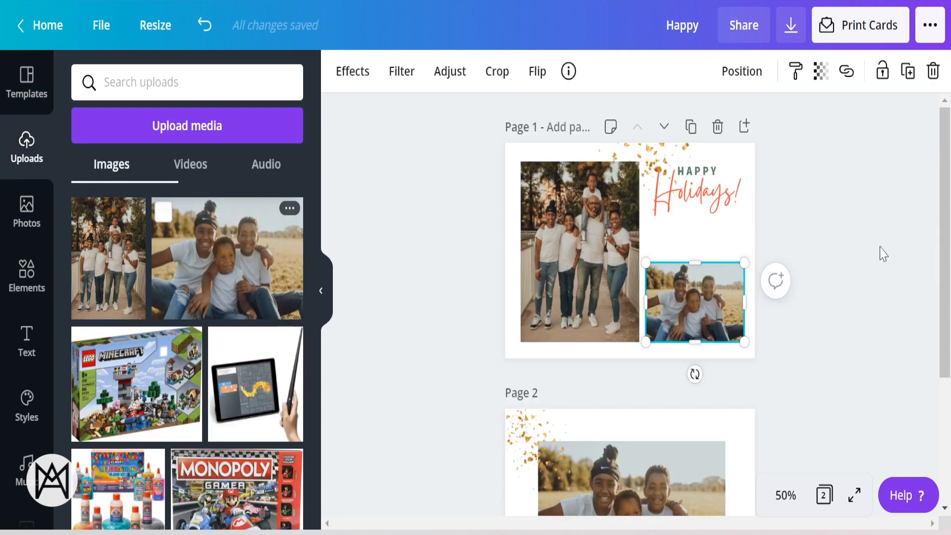
pyautogui.click(695, 188)
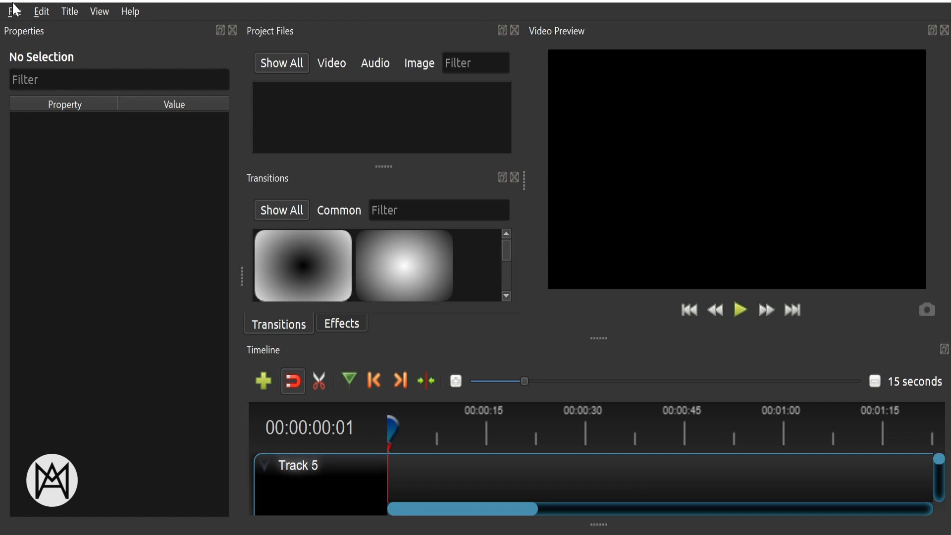
# Import the MAH00996, MAH00988 and MAH00987 clips from Downloads.
pyautogui.click(13, 11)
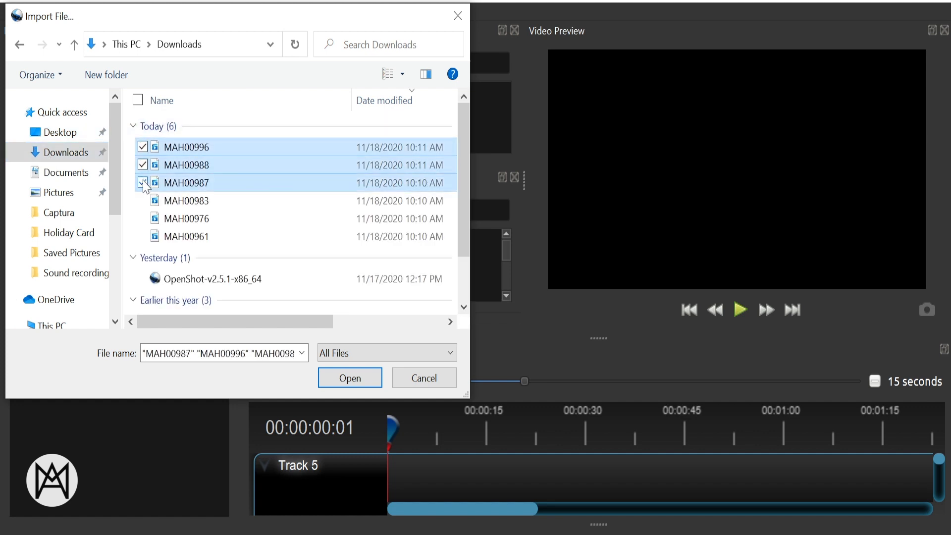
pyautogui.click(349, 378)
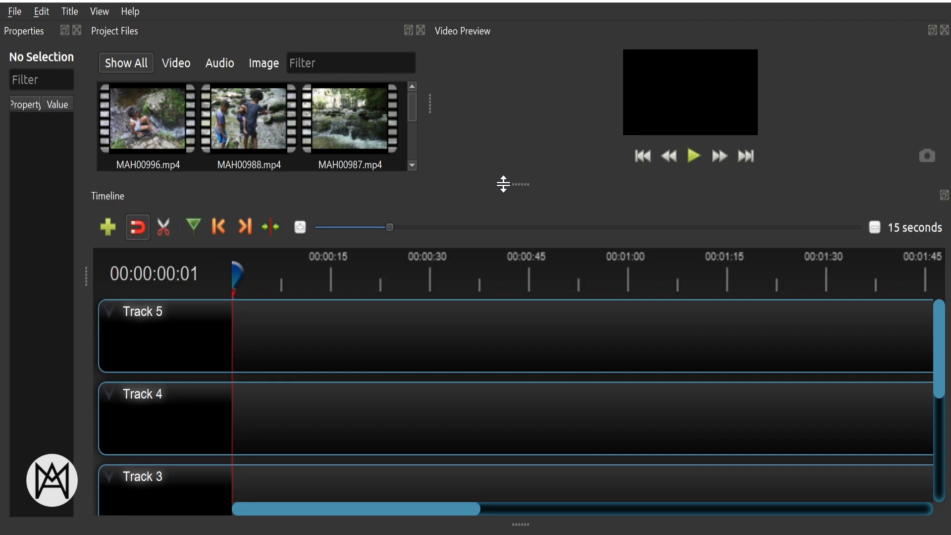
# Lay MAH00996, MAH00961 and MAH00983 in sequence on Track 5.
pyautogui.click(146, 119)
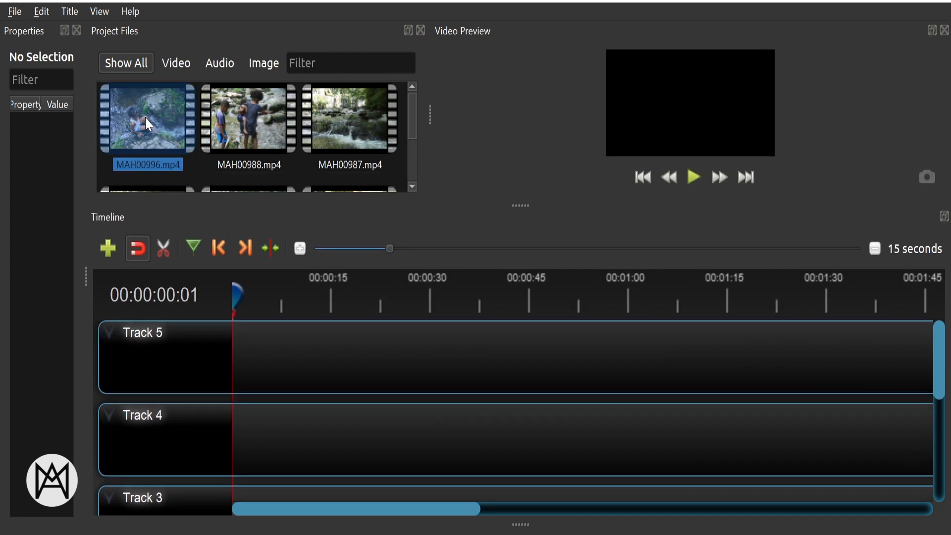
pyautogui.moveTo(148, 119); pyautogui.dragTo(343, 364)
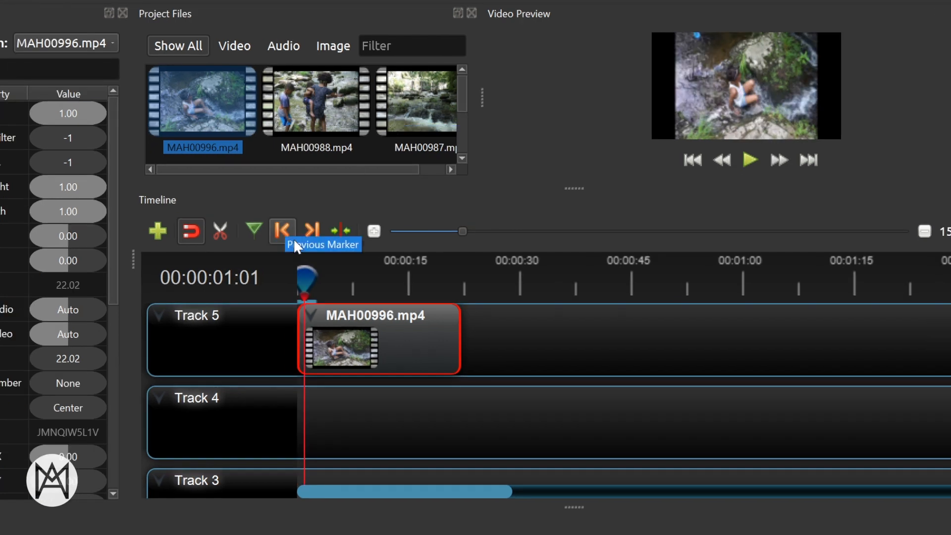
pyautogui.click(282, 231)
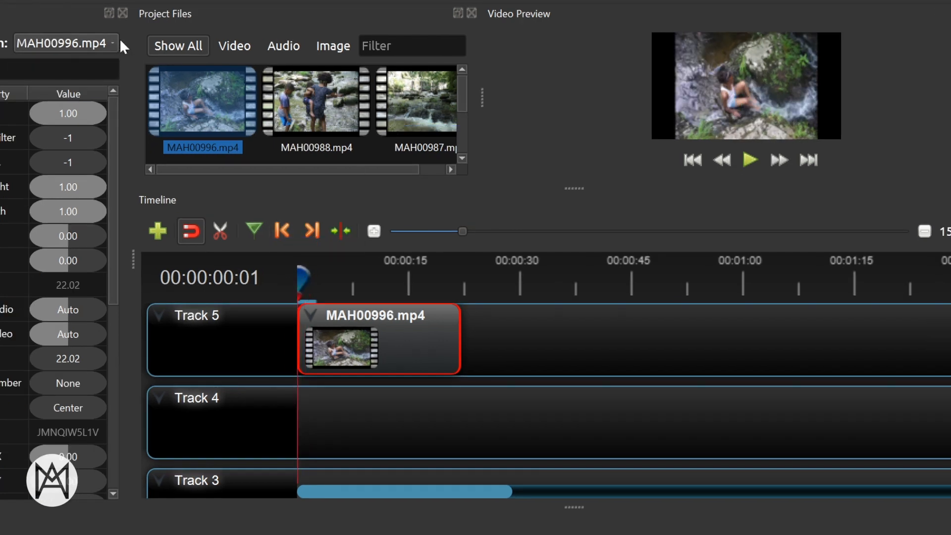
pyautogui.scroll(-3)
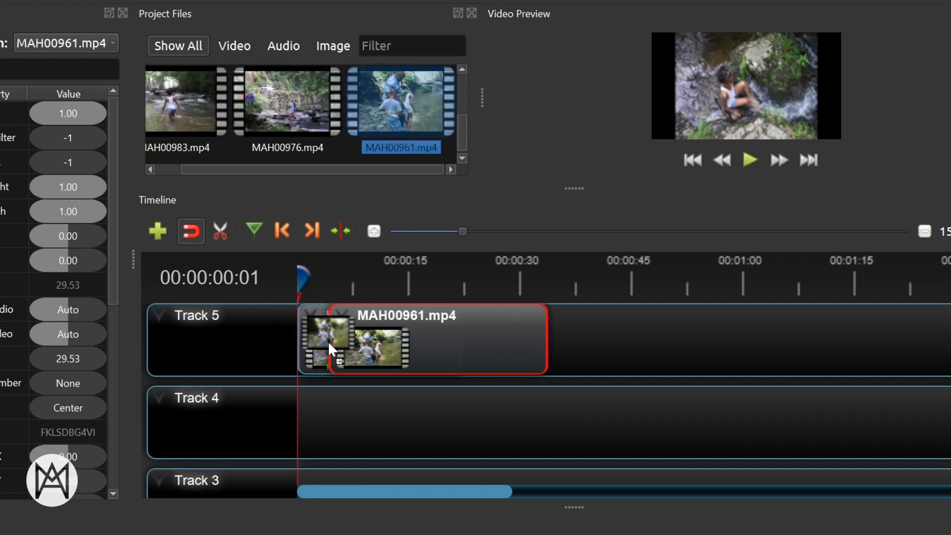
pyautogui.moveTo(376, 343); pyautogui.dragTo(503, 343)
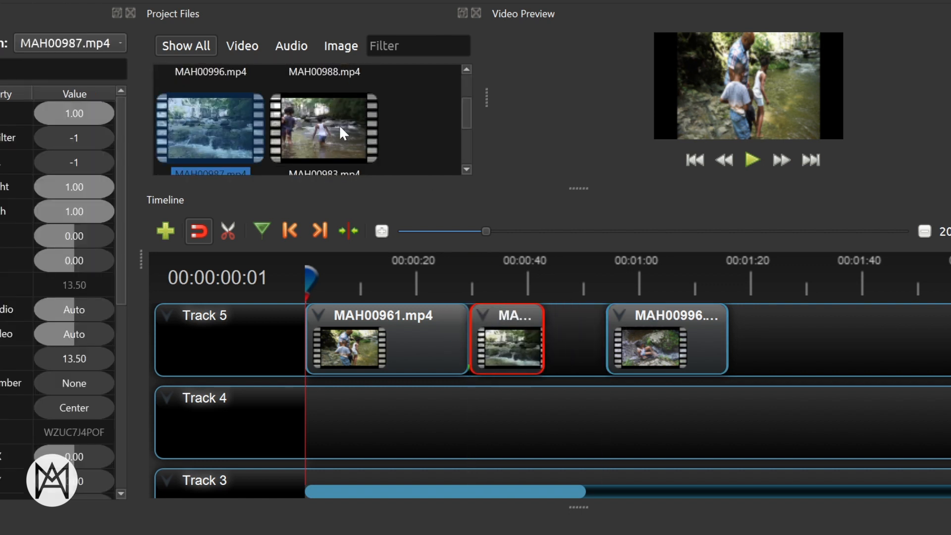
pyautogui.moveTo(323, 121); pyautogui.dragTo(770, 339)
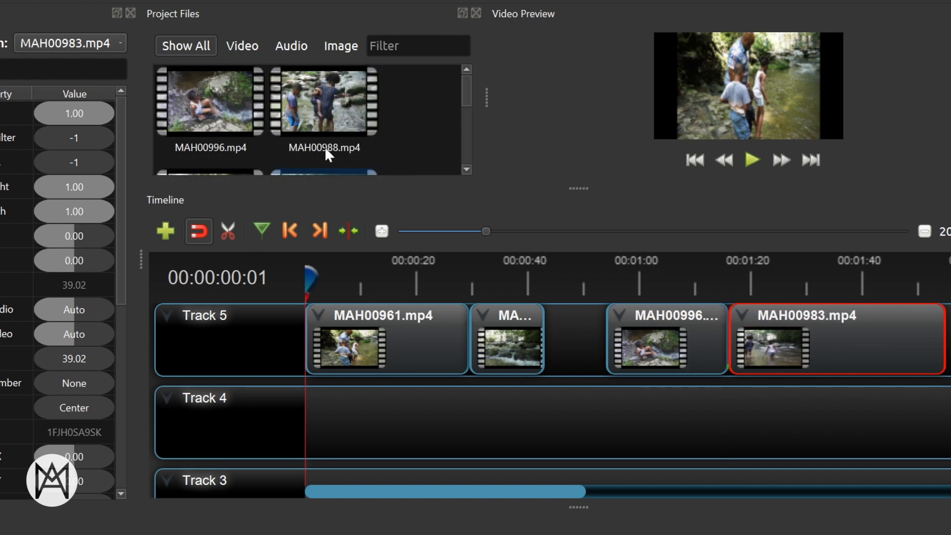
pyautogui.scroll(-3)
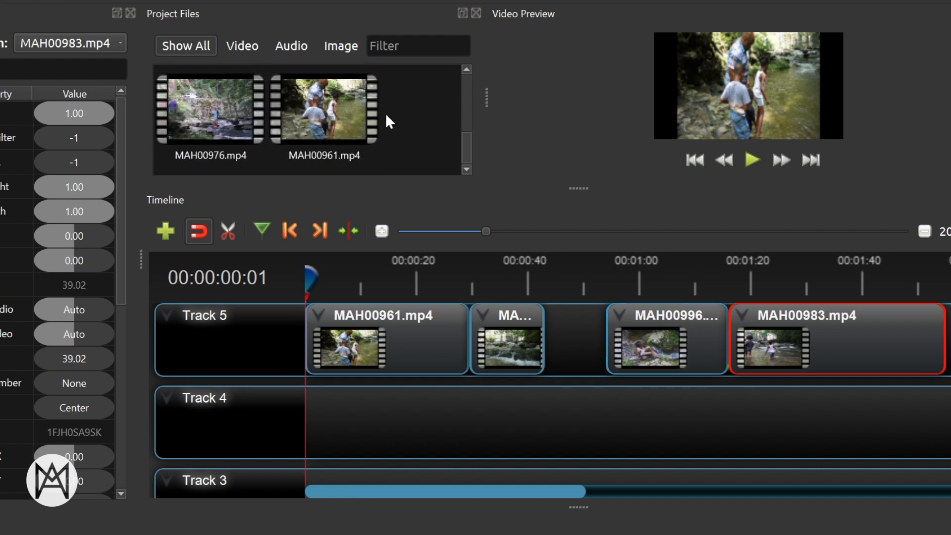
pyautogui.scroll(-3)
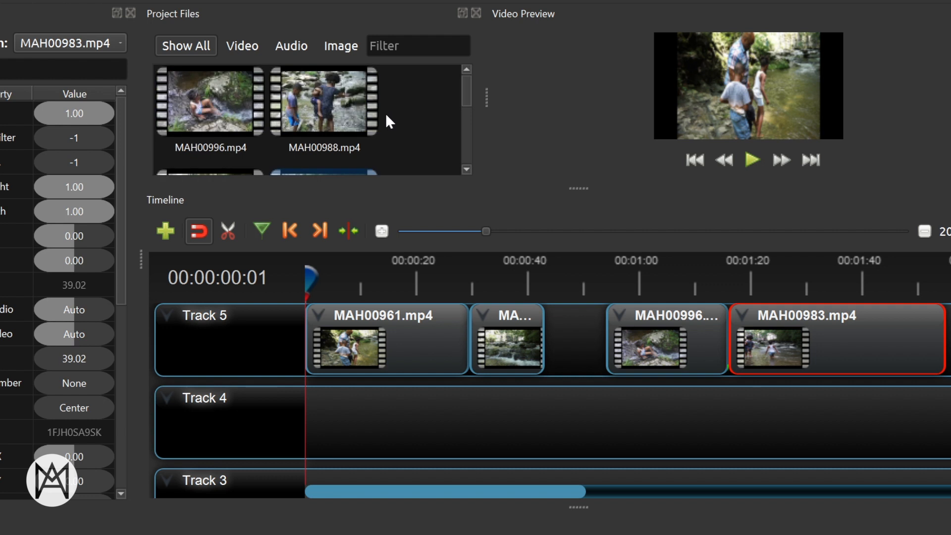
pyautogui.moveTo(465, 84)
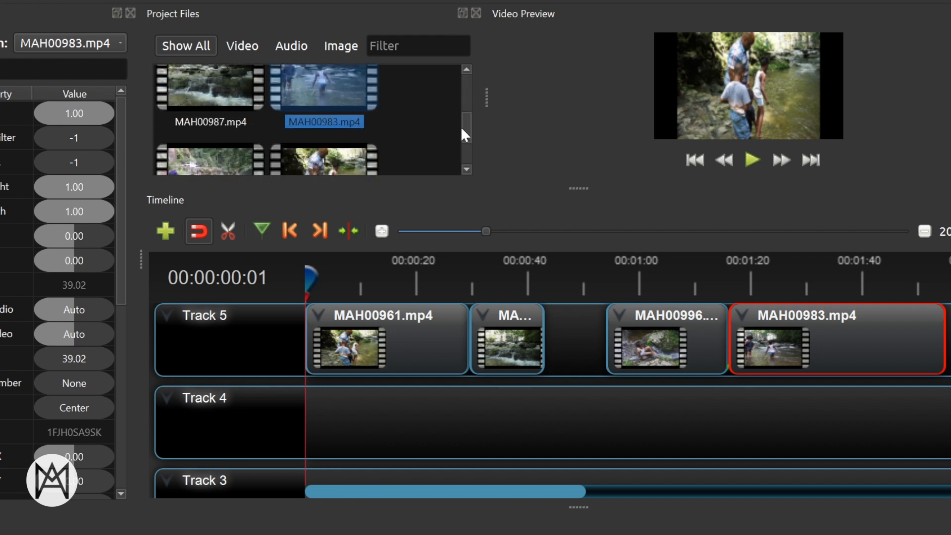
pyautogui.scroll(-3)
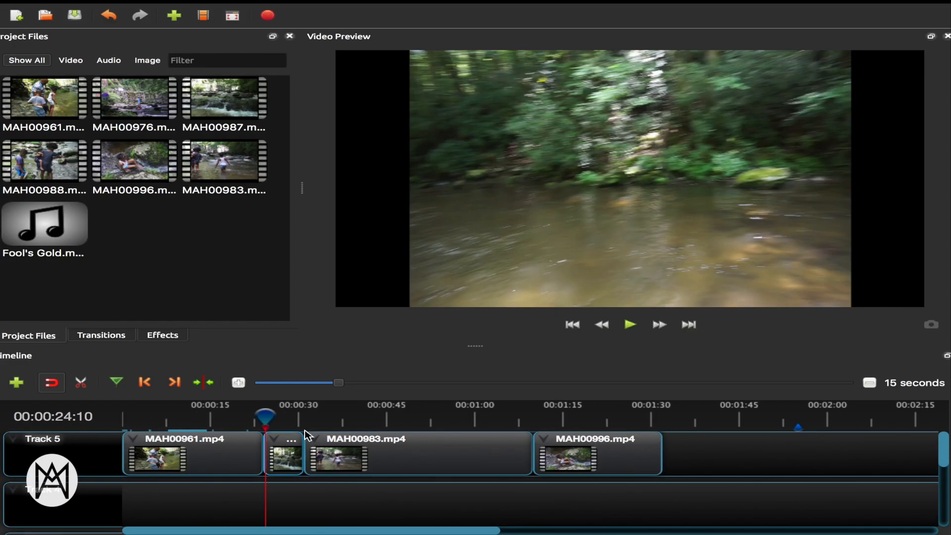
# Drop Wipe left to right transitions on the clip overlaps and preview them.
pyautogui.click(101, 335)
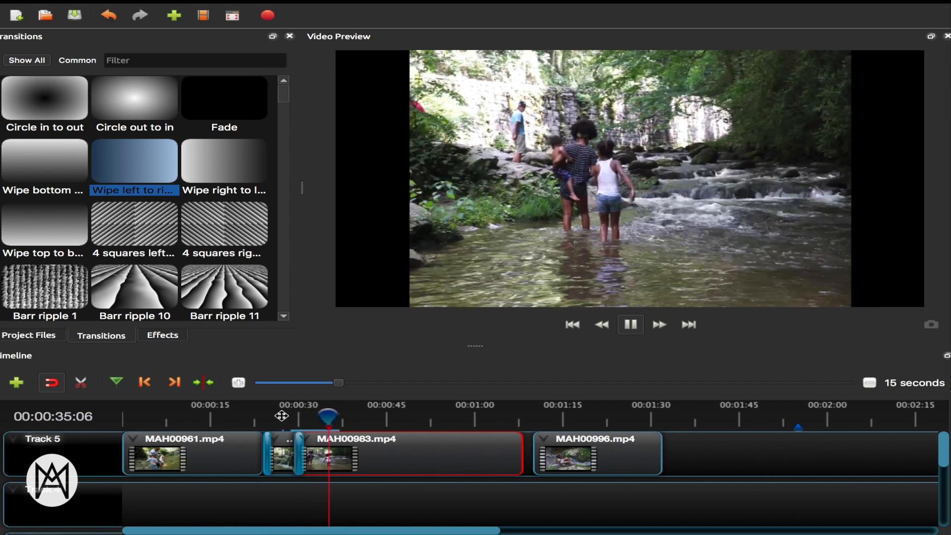
pyautogui.click(630, 324)
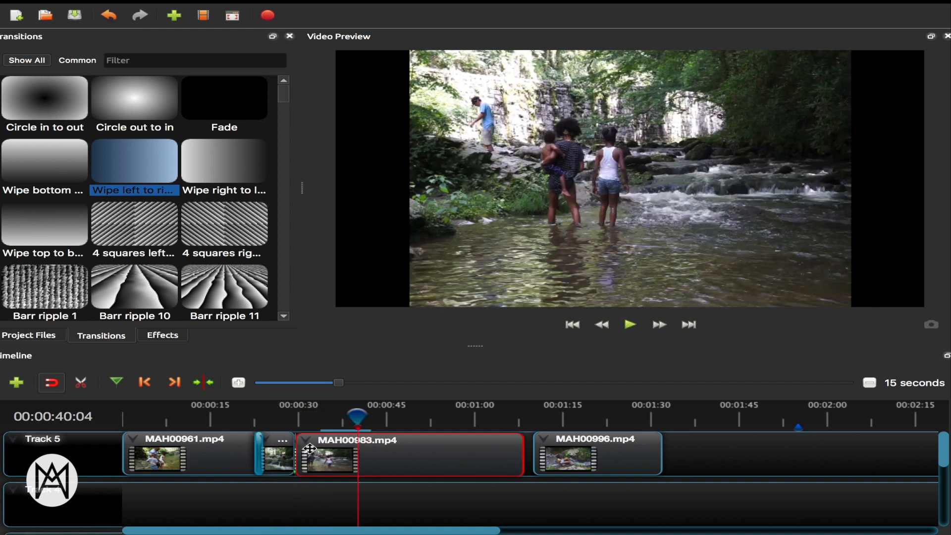
pyautogui.click(629, 324)
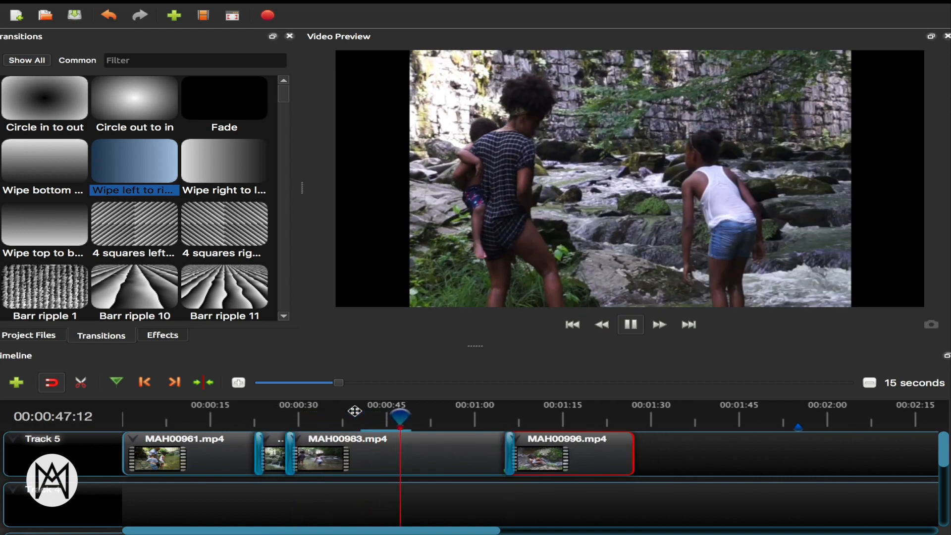
pyautogui.rightClick(540, 454)
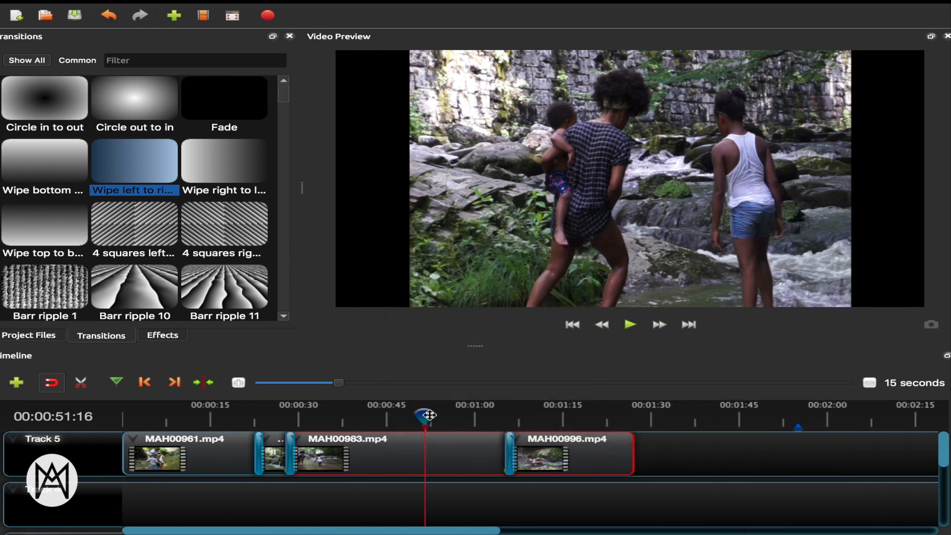
pyautogui.click(629, 324)
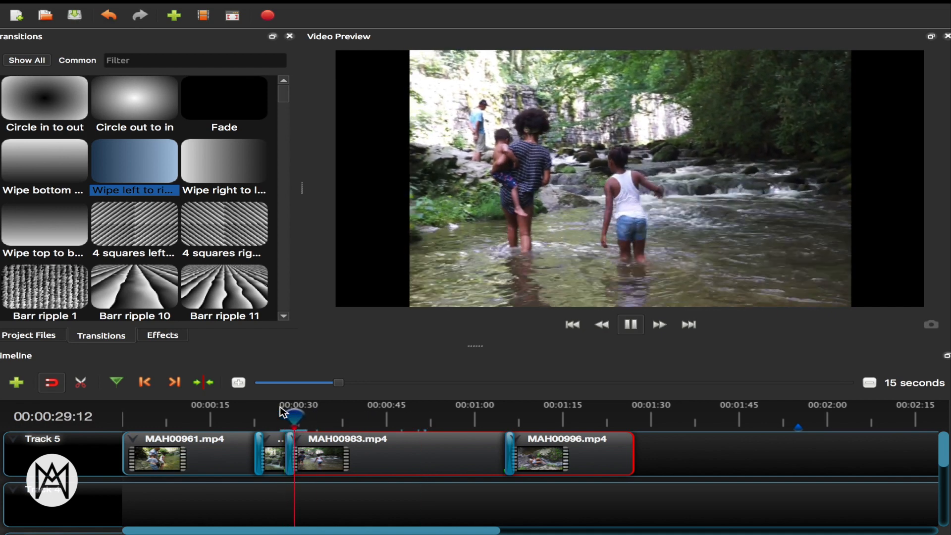
# Set the MAH00983 clip's whole-clip volume to 30%.
pyautogui.rightClick(400, 453)
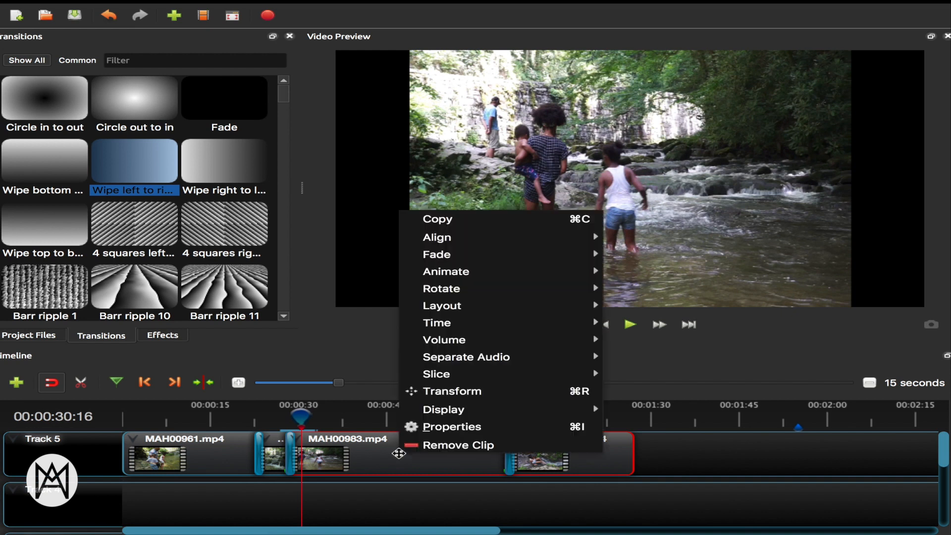
pyautogui.moveTo(654, 392)
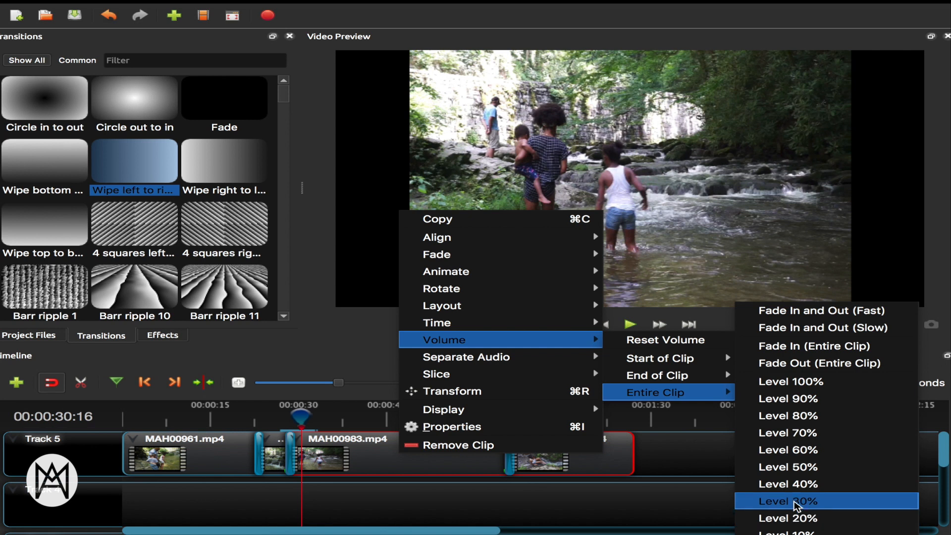
pyautogui.click(788, 500)
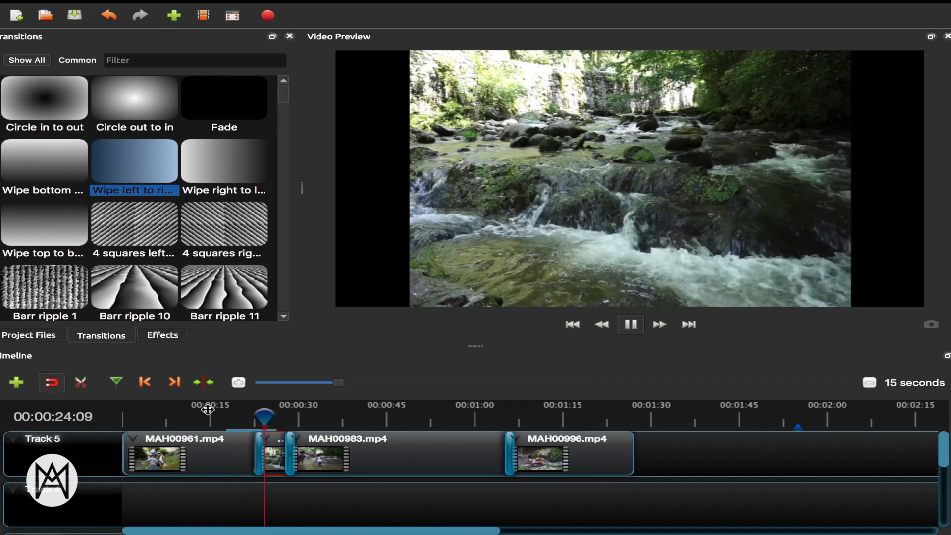
pyautogui.click(629, 324)
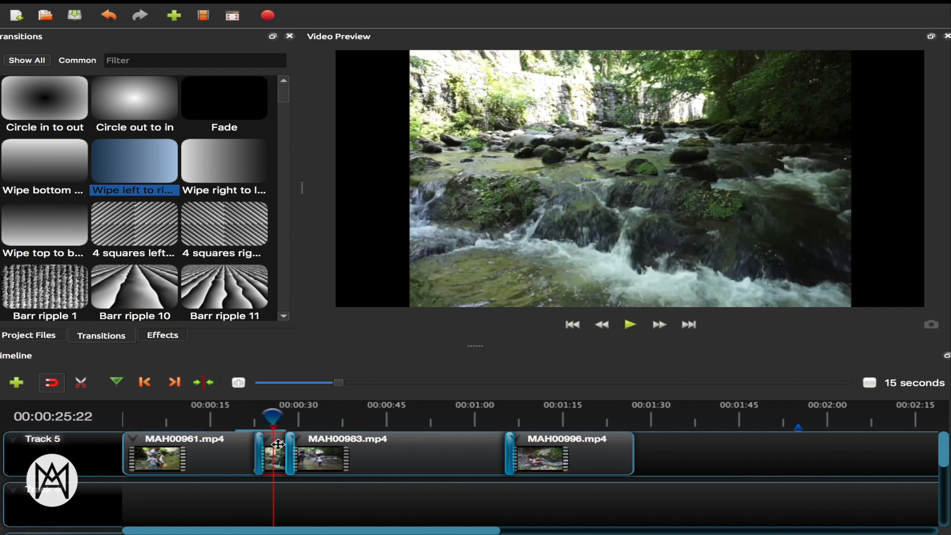
# Set the short second clip's whole-clip volume to 60% and replay the montage.
pyautogui.rightClick(273, 455)
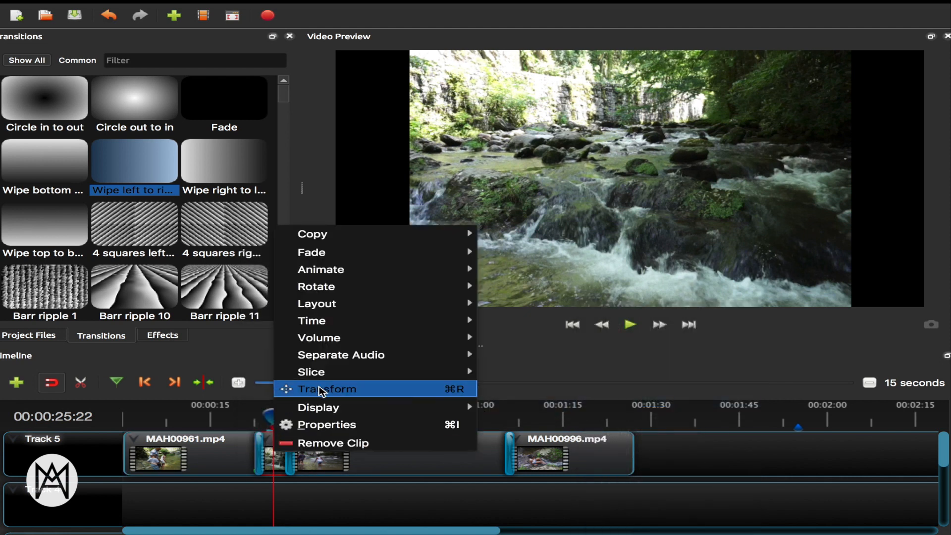
pyautogui.moveTo(318, 338)
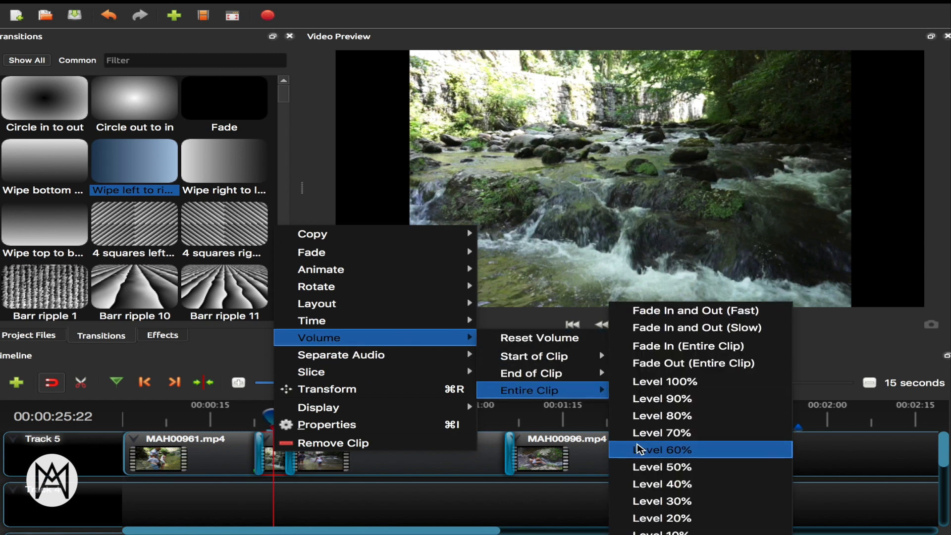
pyautogui.click(662, 449)
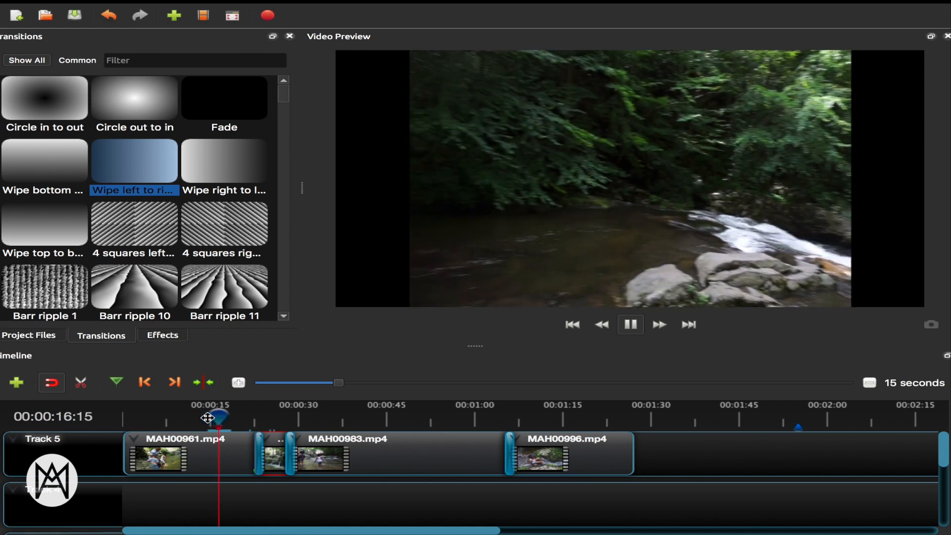
pyautogui.click(29, 334)
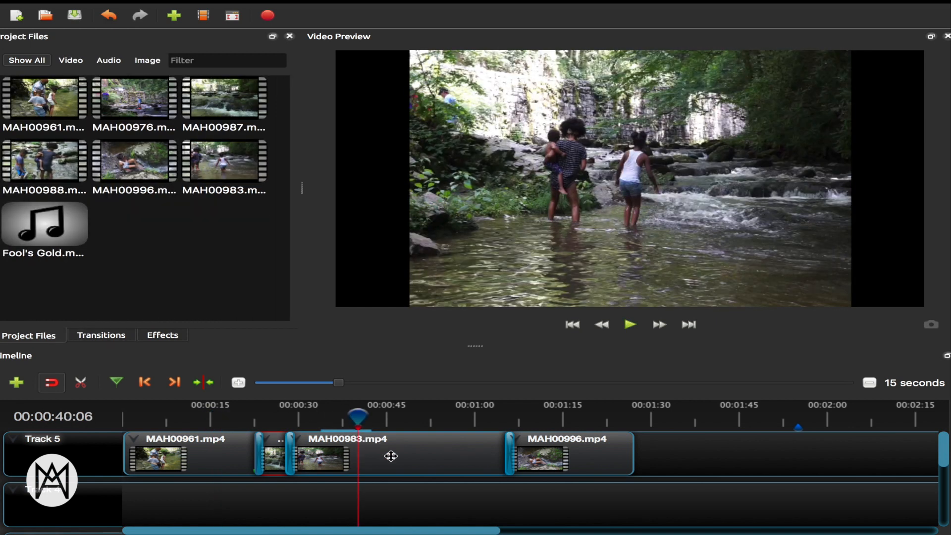
# Speed up MAH00983, put Fool's Gold.mp3 on the lower track, and open Export Video.
pyautogui.rightClick(391, 456)
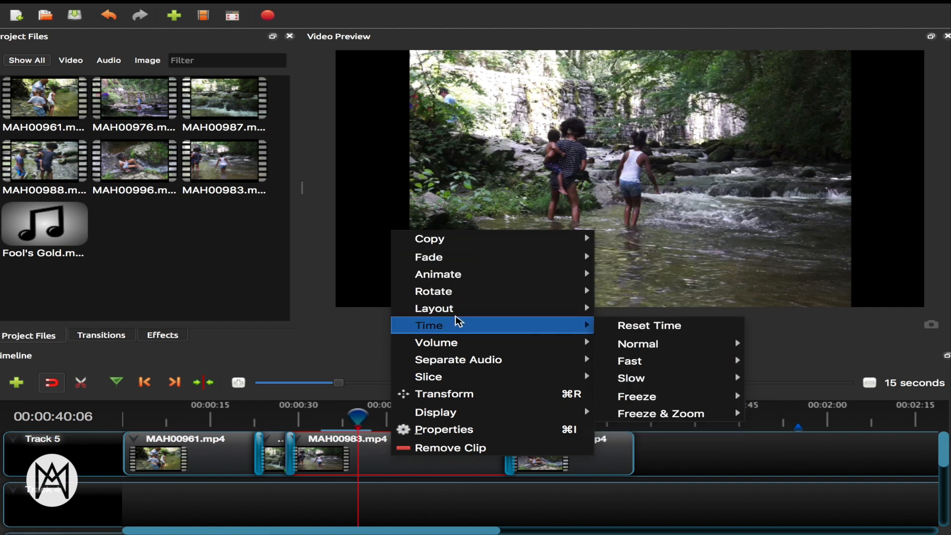
pyautogui.moveTo(631, 361)
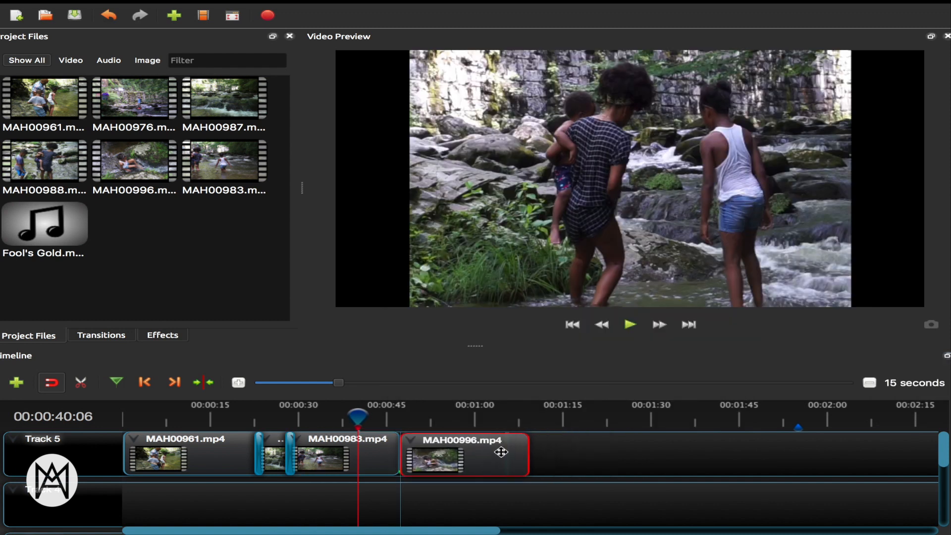
pyautogui.click(630, 324)
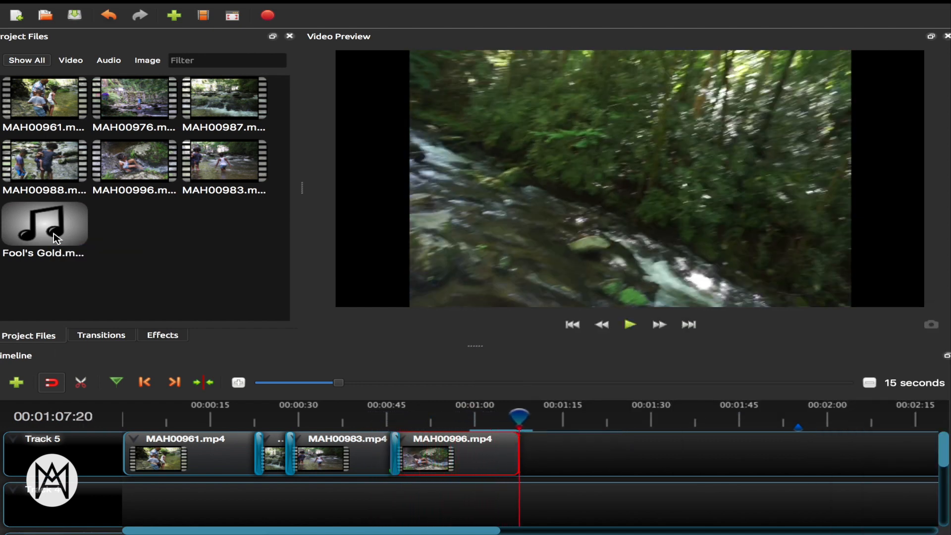
pyautogui.moveTo(44, 225); pyautogui.dragTo(433, 476)
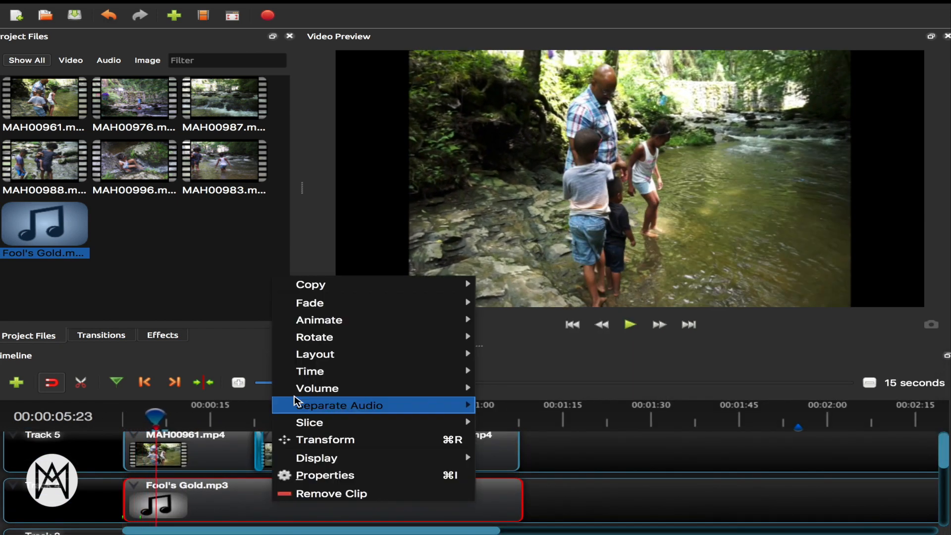
pyautogui.click(629, 325)
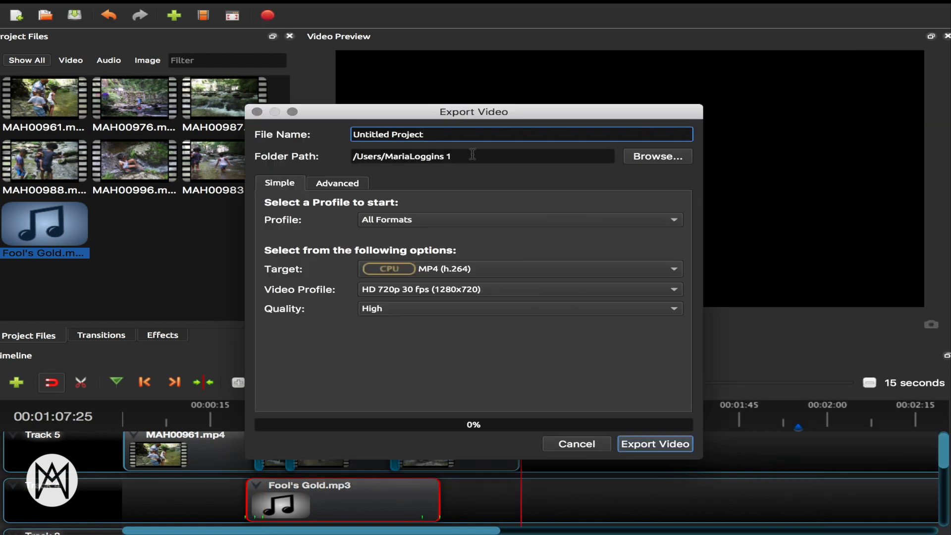
pyautogui.write('Holiday Fam')
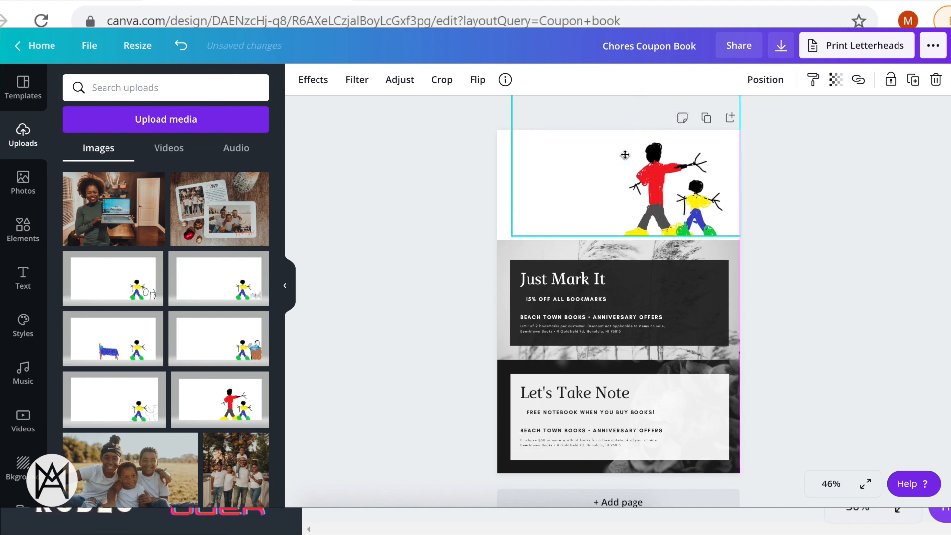
# Add the POOL PARTY heading, retype it as CHORES COUPON BOOK, and recolour it teal.
pyautogui.click(22, 277)
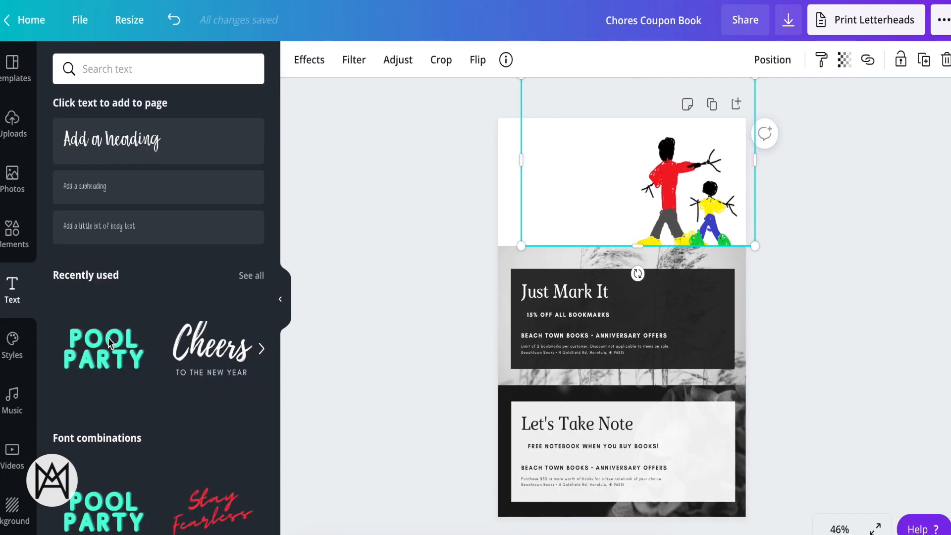
pyautogui.click(103, 349)
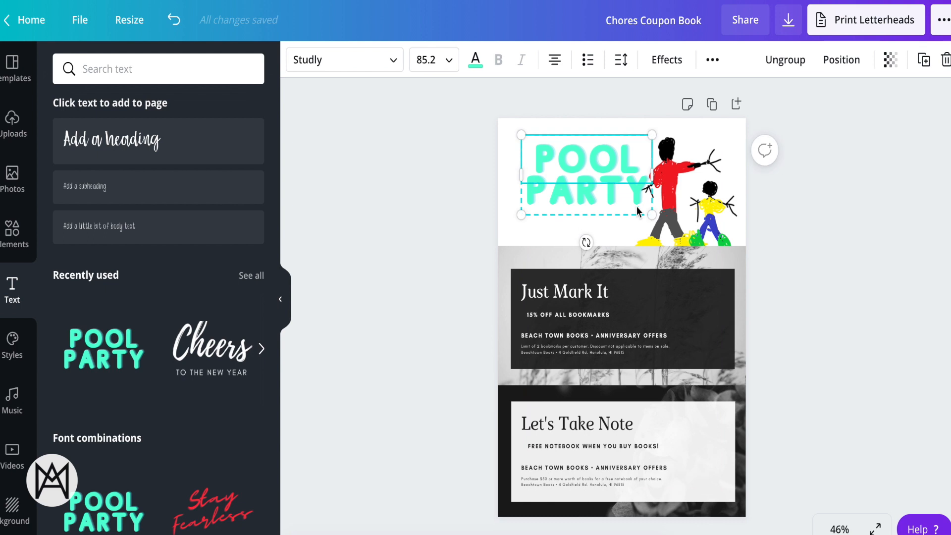
pyautogui.write('CHORES')
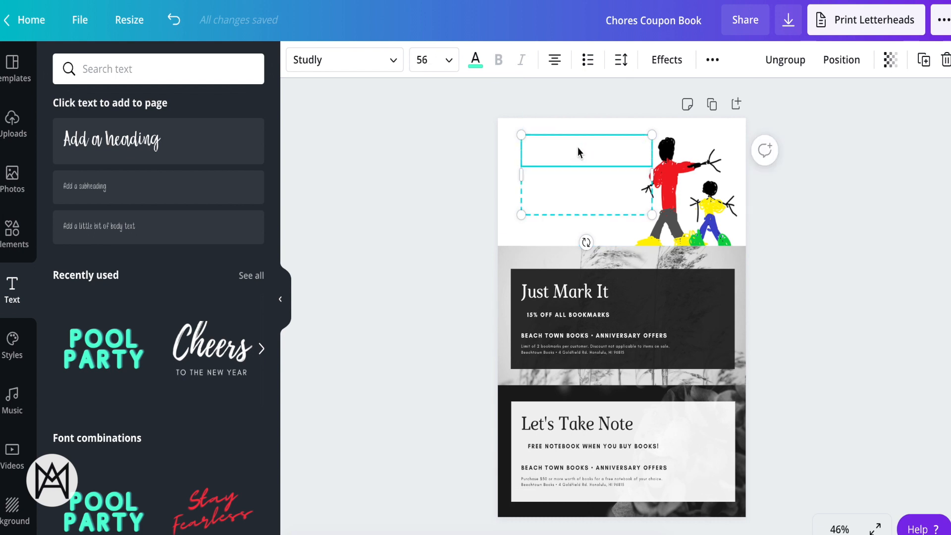
pyautogui.write('CHORES COUPON BOOK')
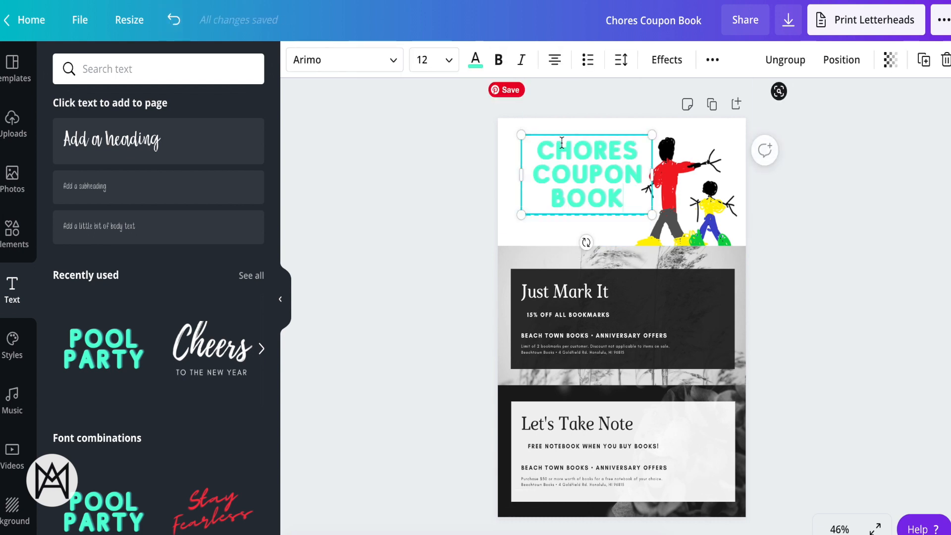
pyautogui.click(475, 60)
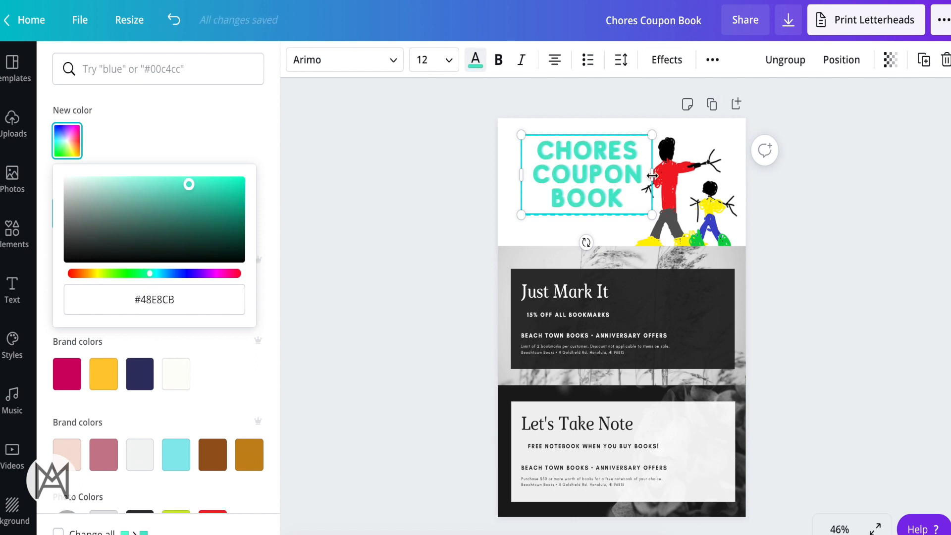
pyautogui.click(448, 59)
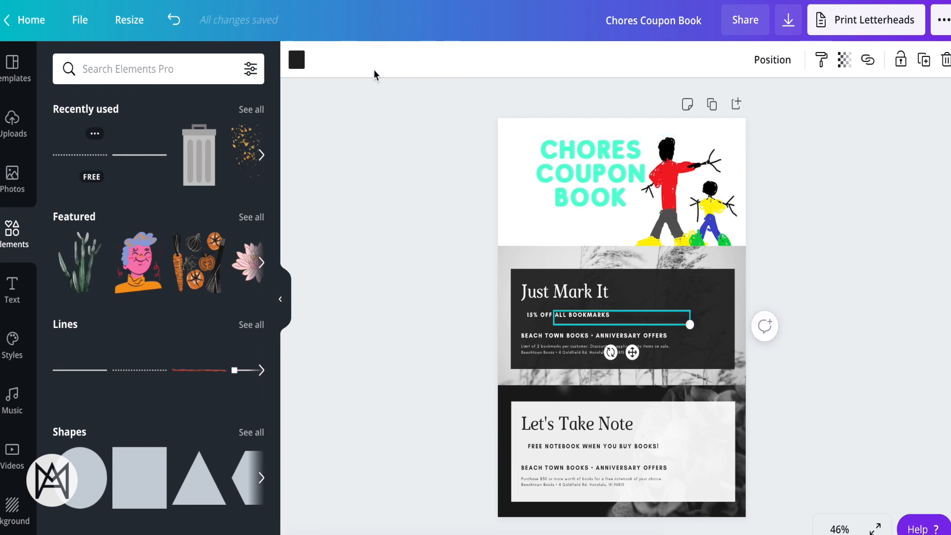
# Colour the dotted line blue, then select the Make My Bed artwork and Walk the Dog heading.
pyautogui.click(297, 60)
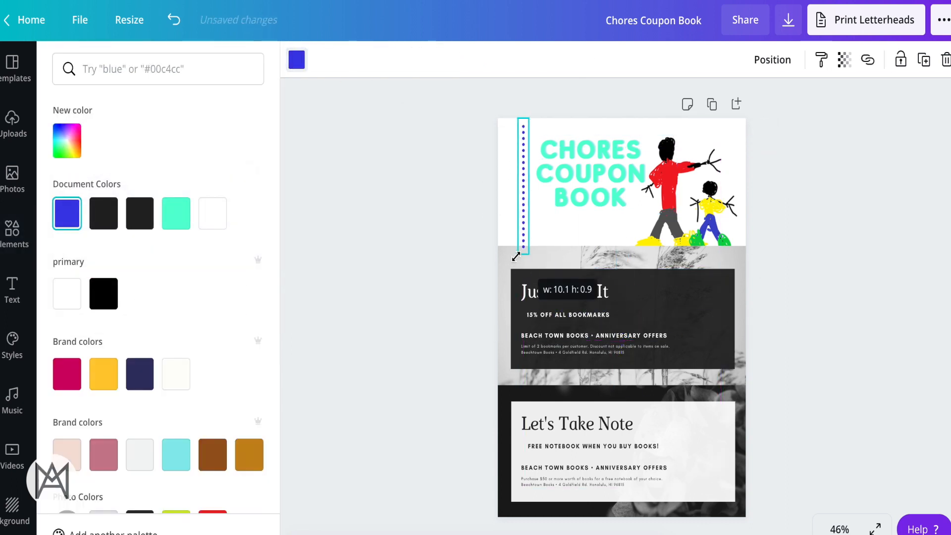
pyautogui.click(564, 292)
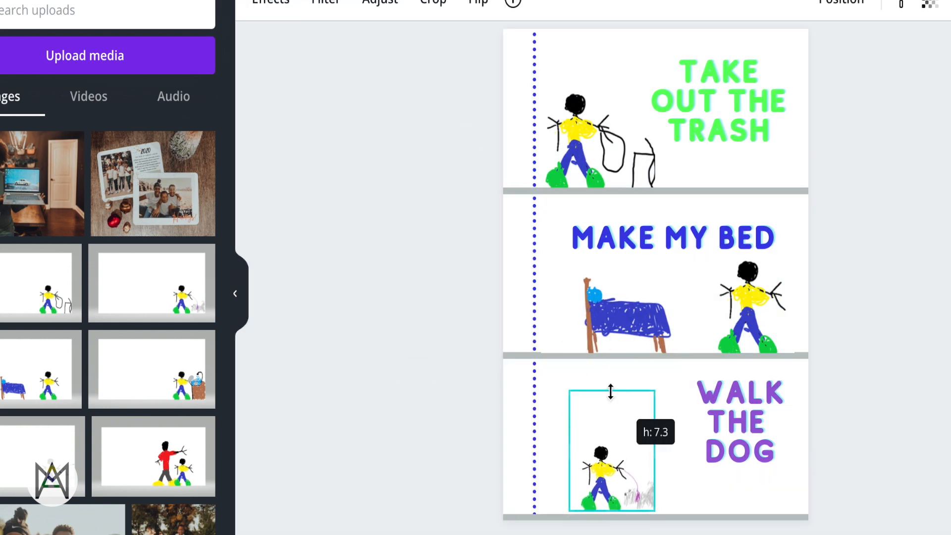
pyautogui.click(668, 273)
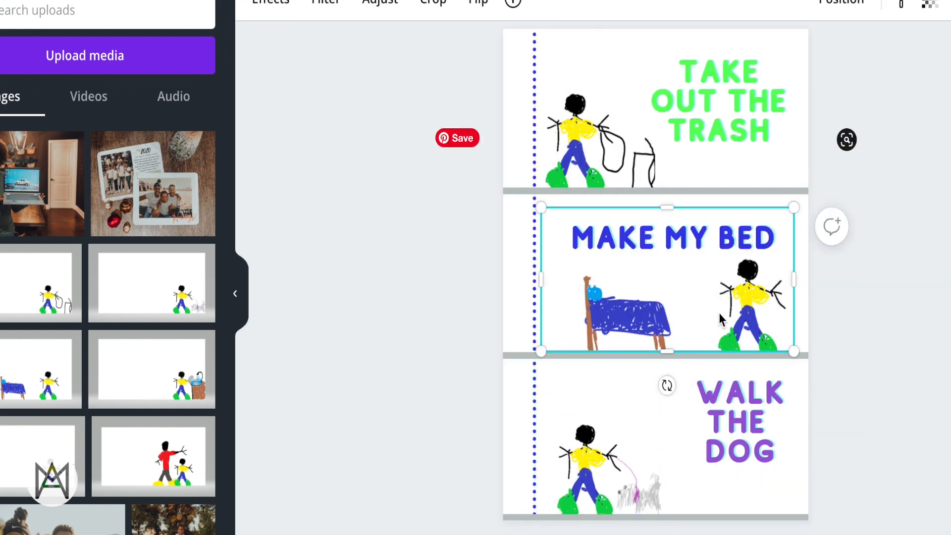
pyautogui.click(731, 422)
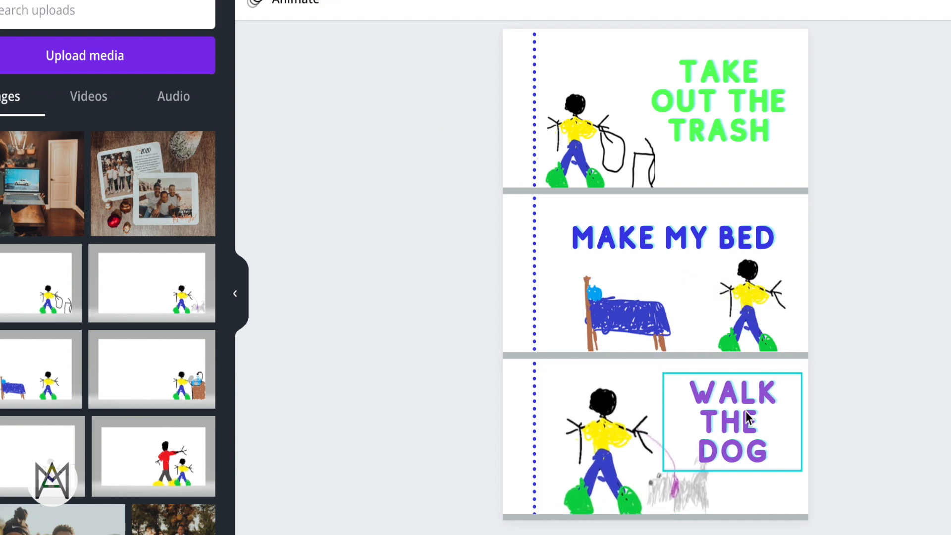